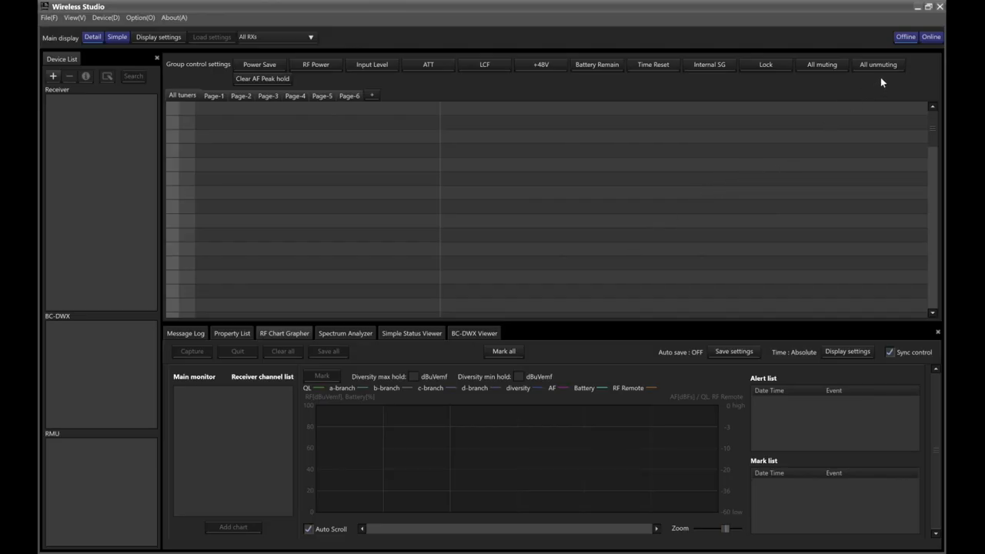
Take Wireless Studio online to monitor the six receivers and twelve tuners live
{"action": "left_click", "coordinate": [932, 36]}
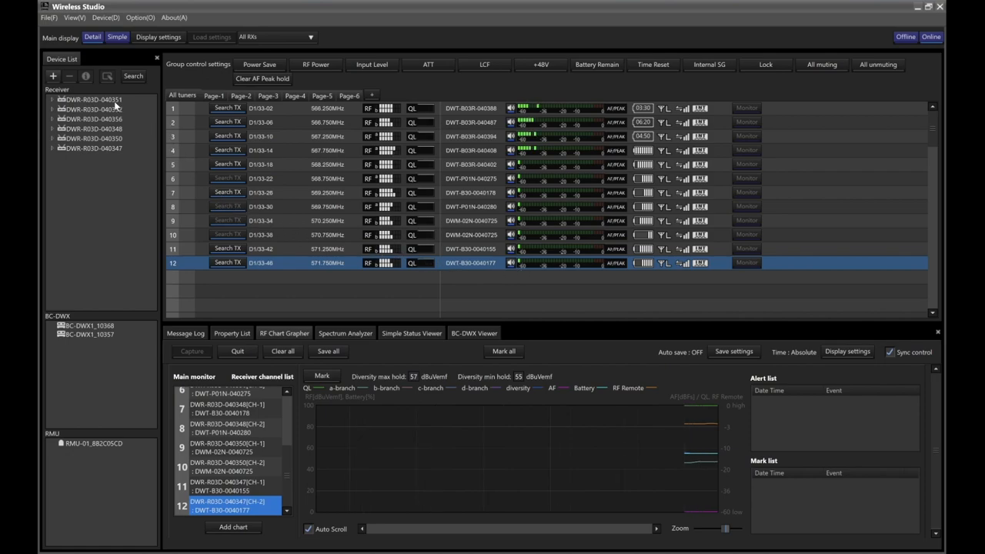
In DWR-R03D-040351's properties, set transmitter 1 RF Power to Mid 10mW
{"action": "left_click", "coordinate": [92, 99]}
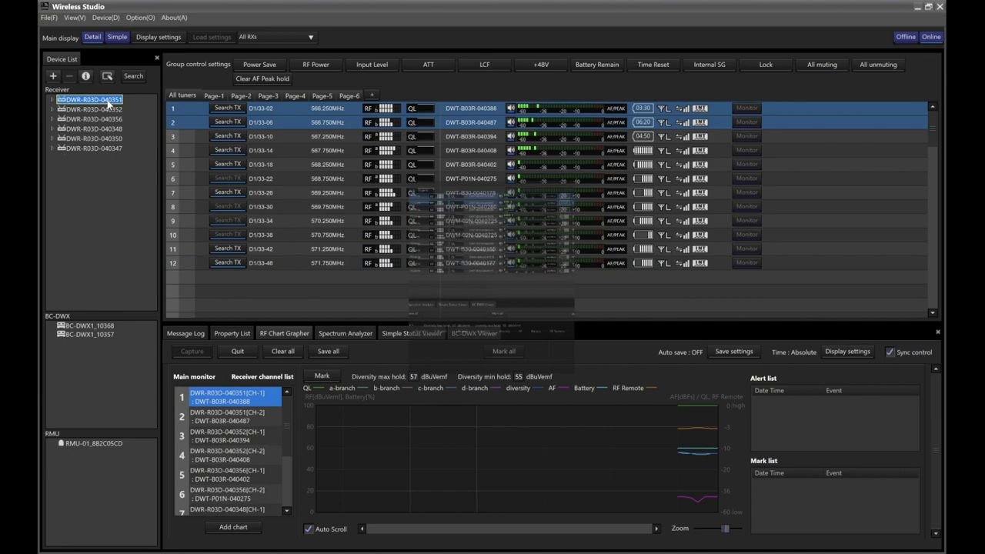
{"action": "double_click", "coordinate": [90, 100]}
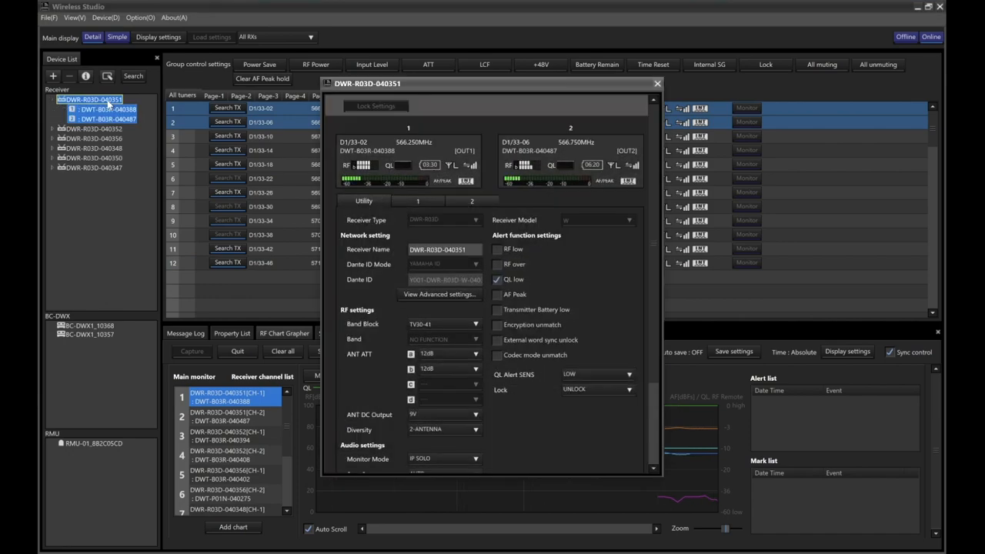
{"action": "mouse_move", "coordinate": [335, 193]}
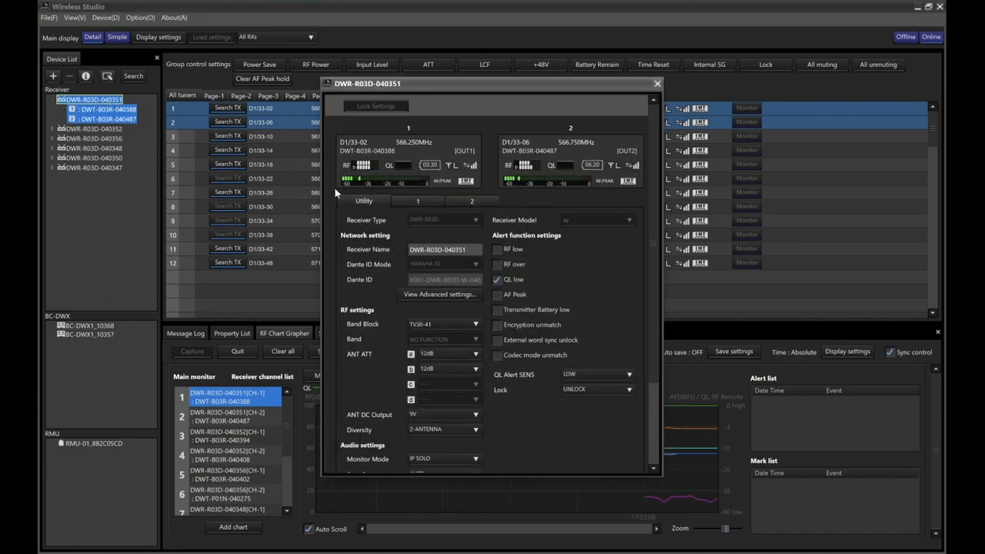
{"action": "left_click", "coordinate": [417, 201]}
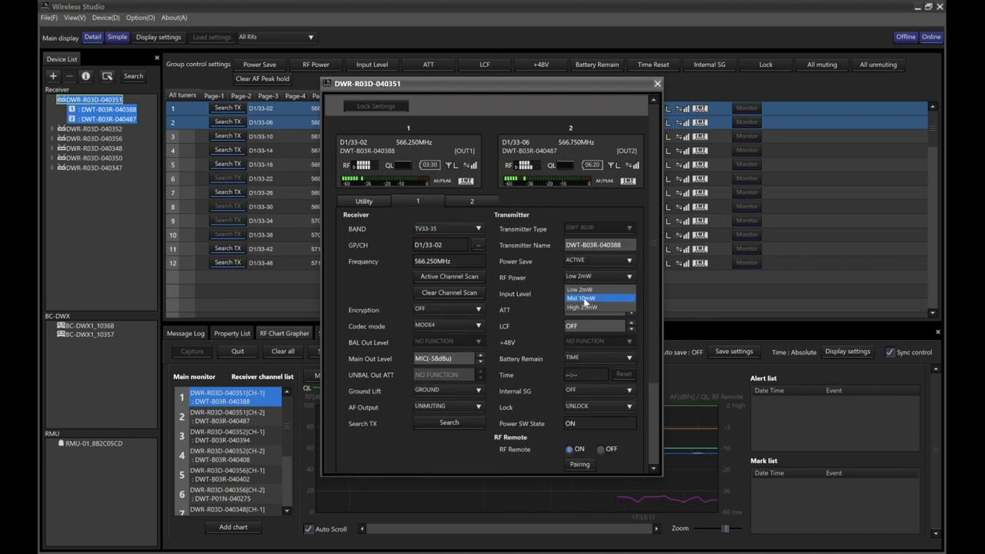
{"action": "left_click", "coordinate": [581, 298]}
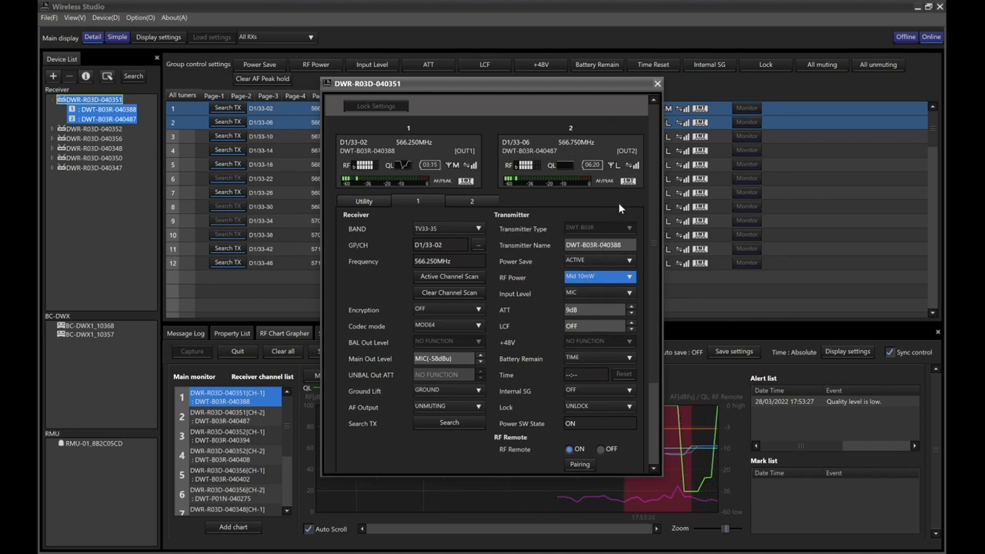
{"action": "left_click", "coordinate": [657, 83]}
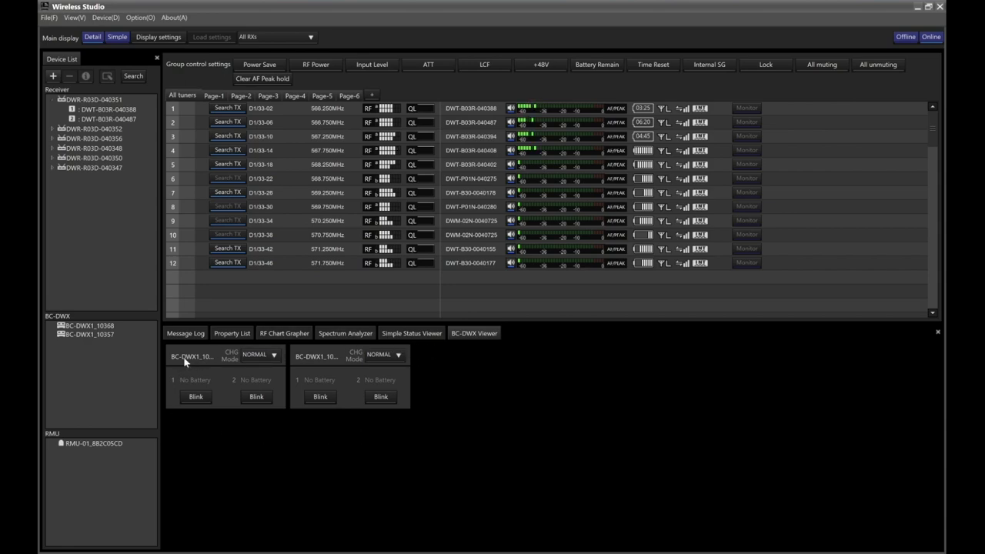
View the first BC-DWX charger's status in the BC-DWX Viewer
{"action": "left_click", "coordinate": [345, 333]}
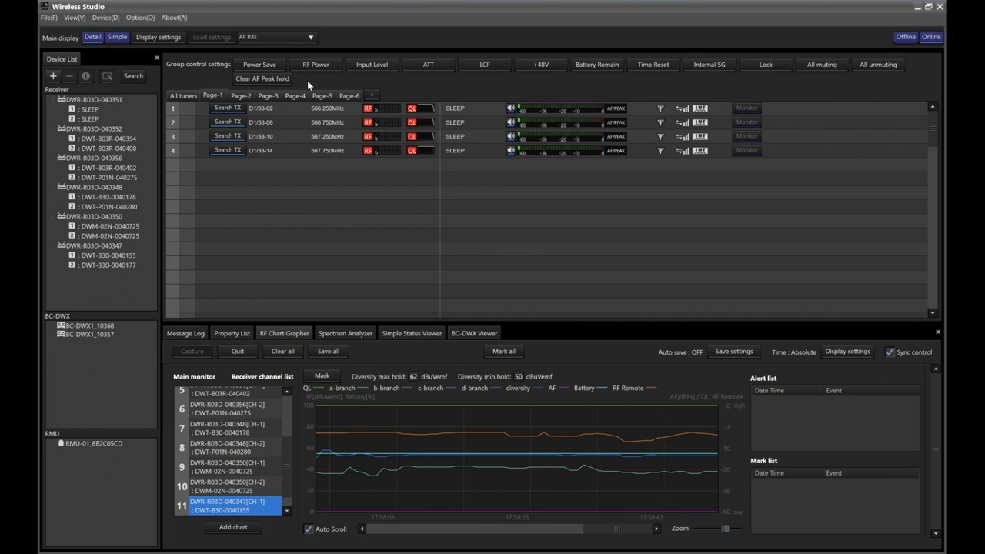
Wake Page-1's sleeping transmitters from power save, then check Page-2 tuner input levels
{"action": "left_click", "coordinate": [260, 64]}
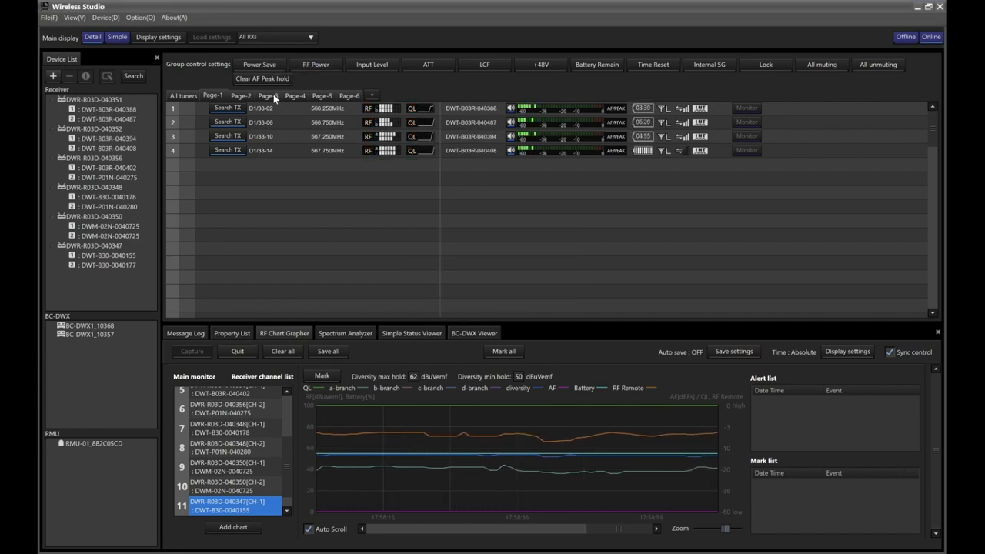
{"action": "left_click", "coordinate": [314, 65]}
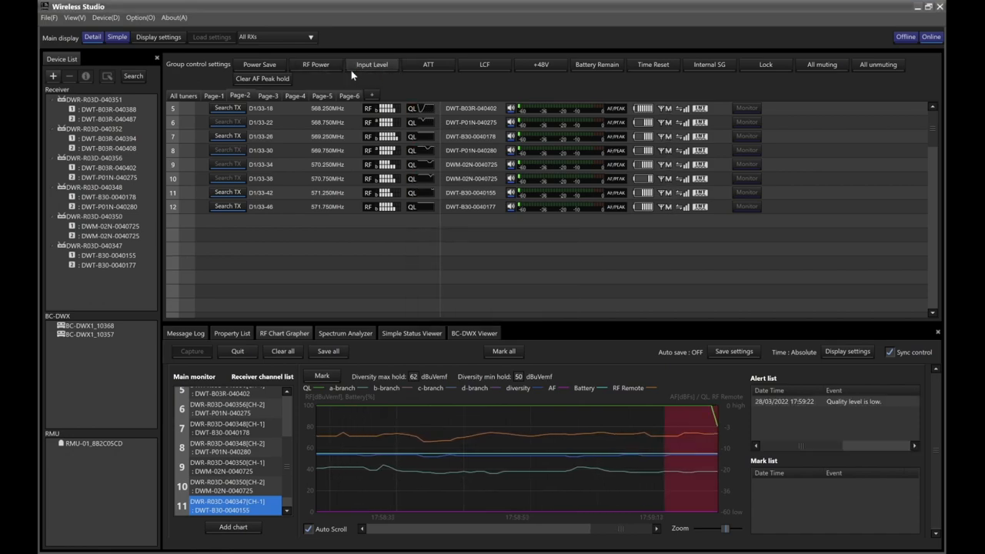
{"action": "left_click", "coordinate": [315, 64]}
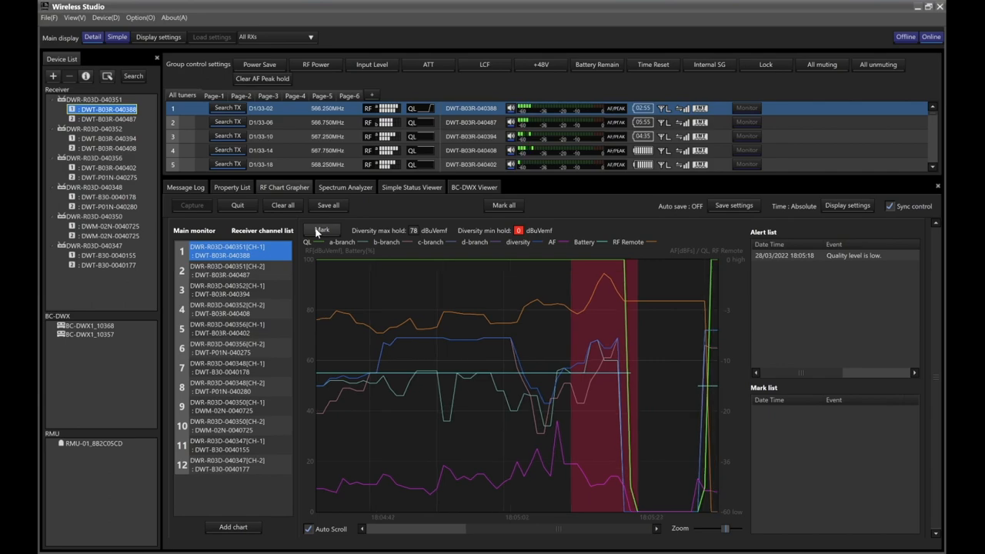
Add a 'Drop out' mark to the RF chart and save all chart data
{"action": "left_click", "coordinate": [322, 230]}
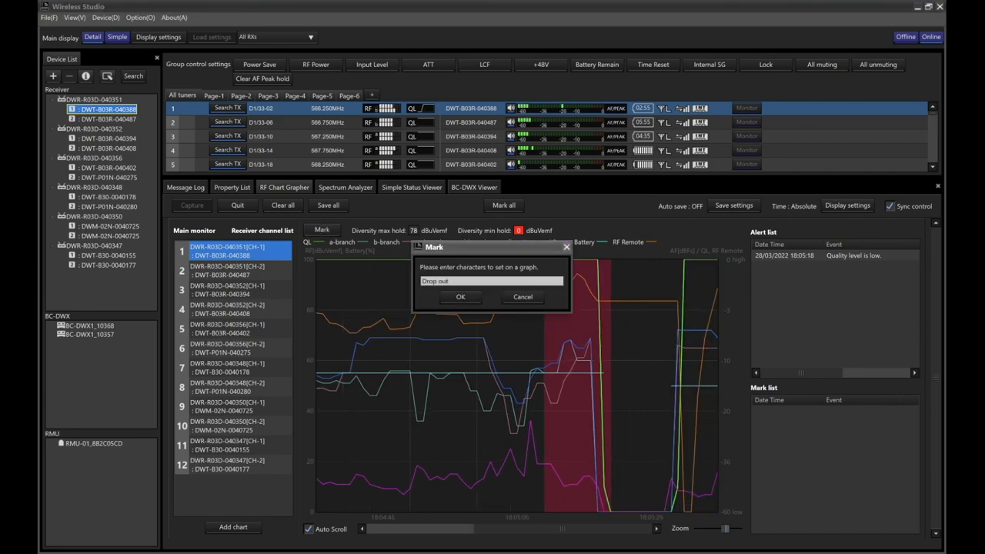
{"action": "left_click", "coordinate": [460, 297]}
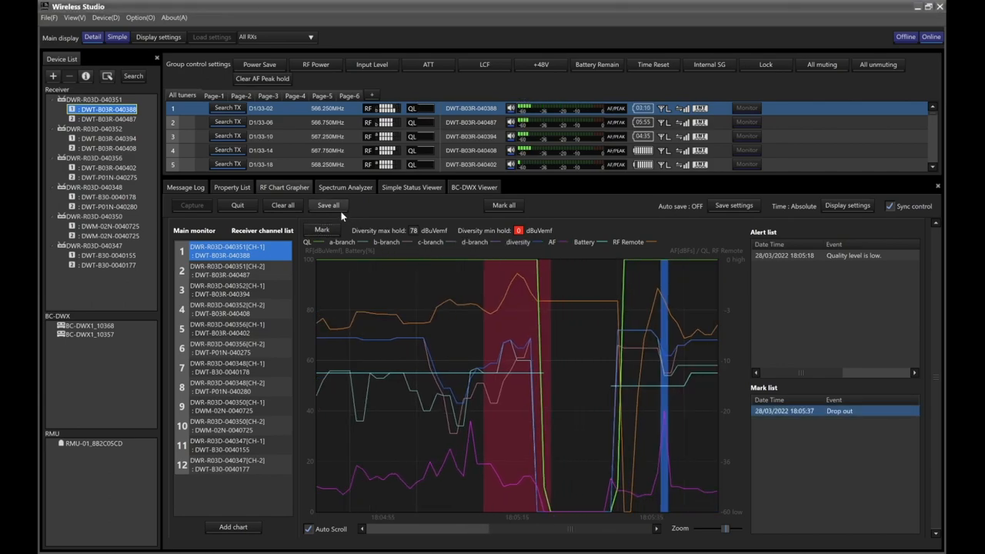
{"action": "left_click", "coordinate": [328, 205]}
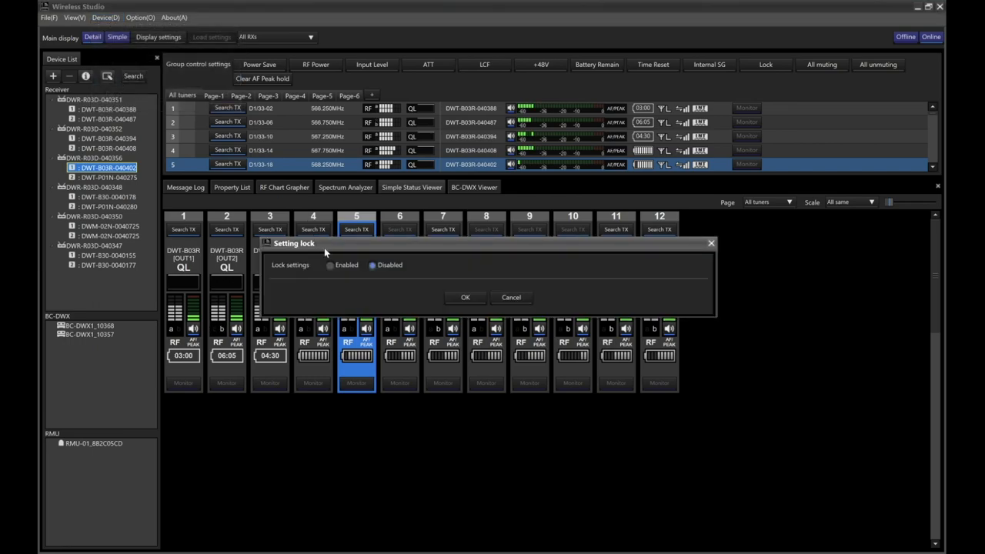
Enable the setting lock with every listed function checked
{"action": "left_click", "coordinate": [329, 264]}
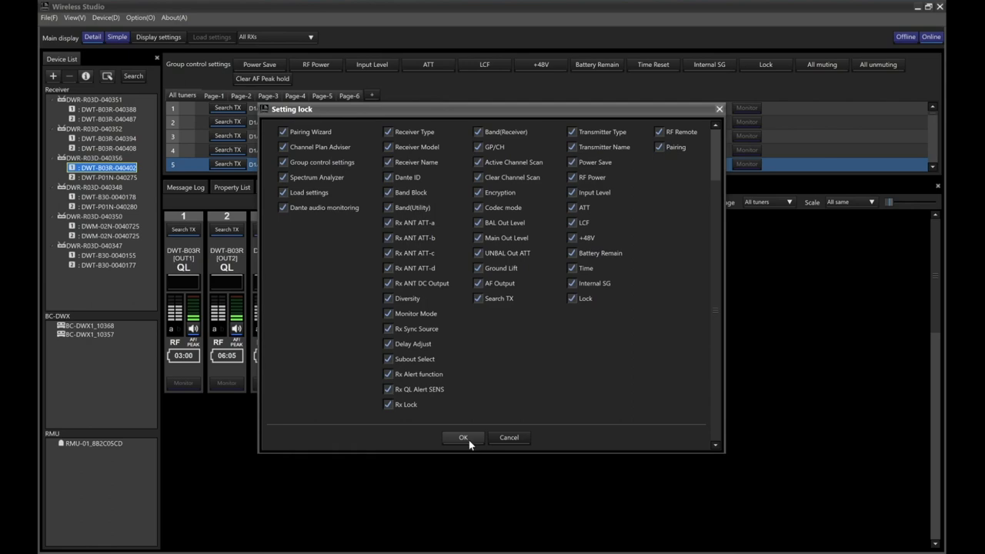
{"action": "left_click", "coordinate": [463, 438]}
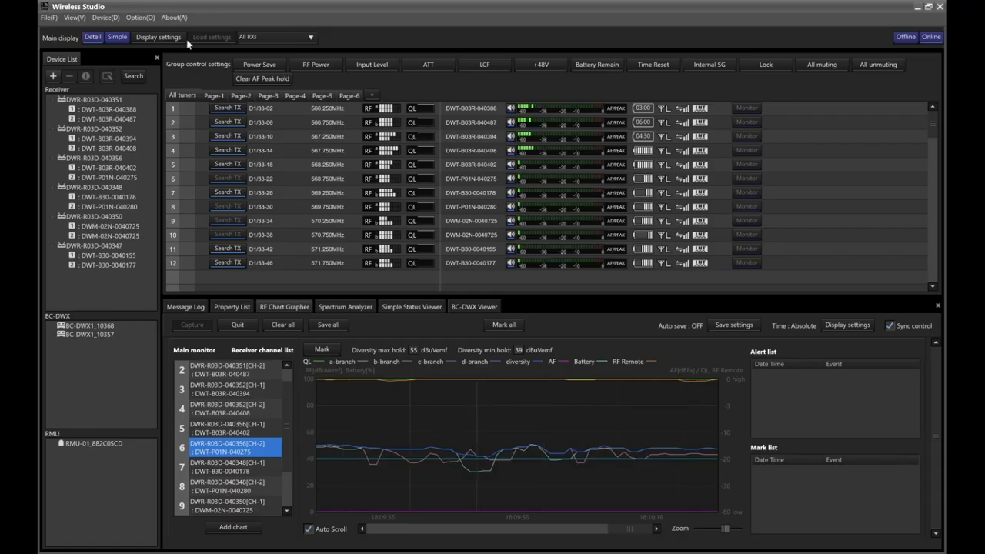
Start the Channel Plan Adviser in Advanced mode with TV and wireless avoidance
{"action": "left_click", "coordinate": [106, 17]}
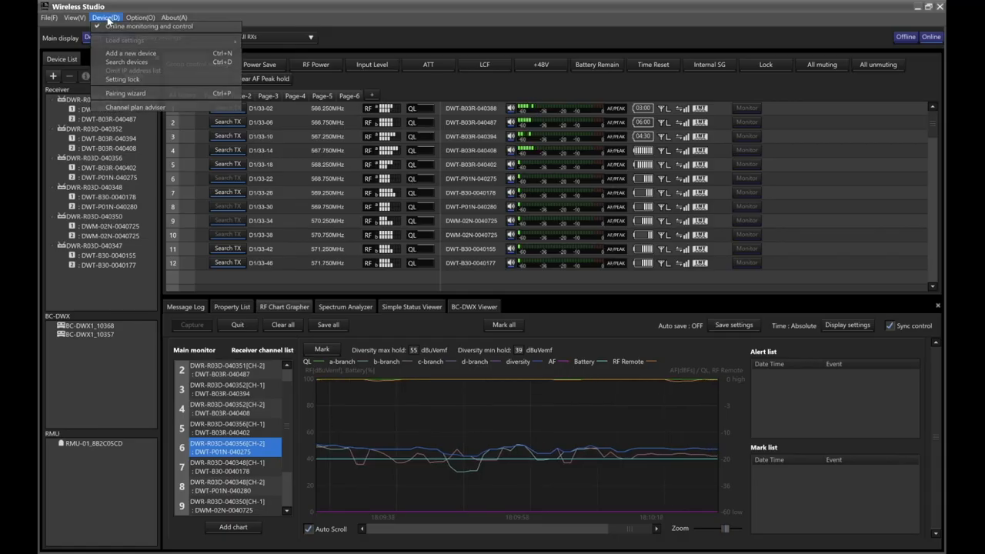
{"action": "left_click", "coordinate": [106, 17]}
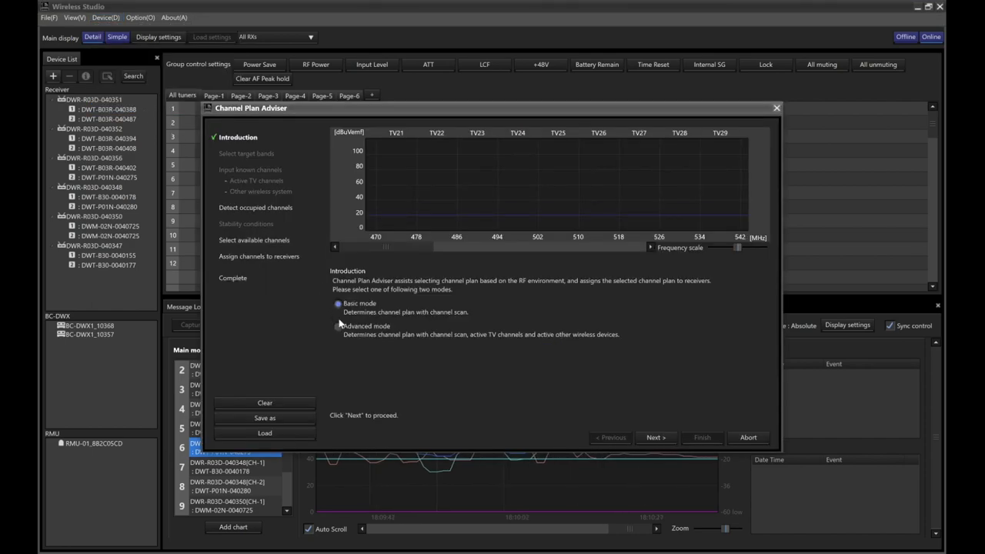
{"action": "left_click", "coordinate": [338, 326]}
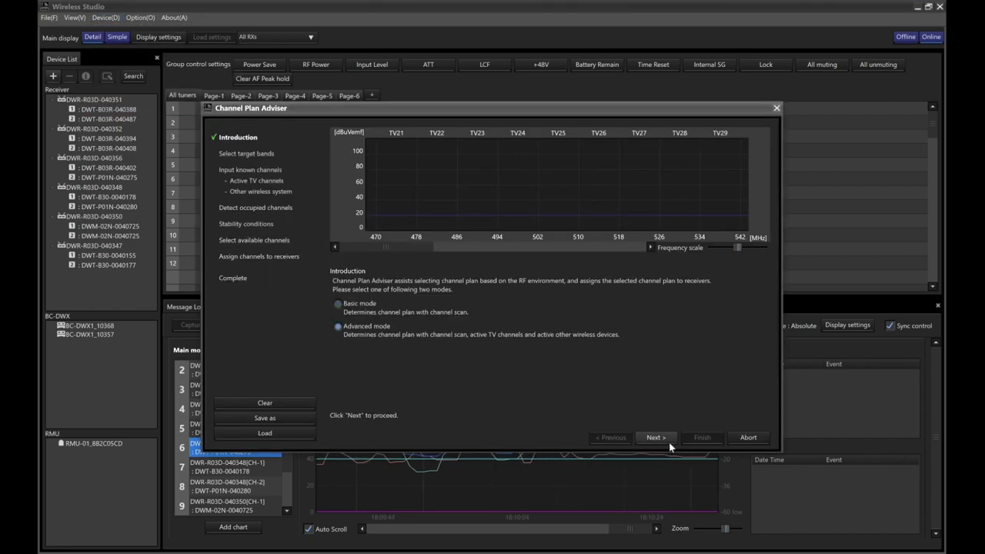
{"action": "left_click", "coordinate": [655, 437]}
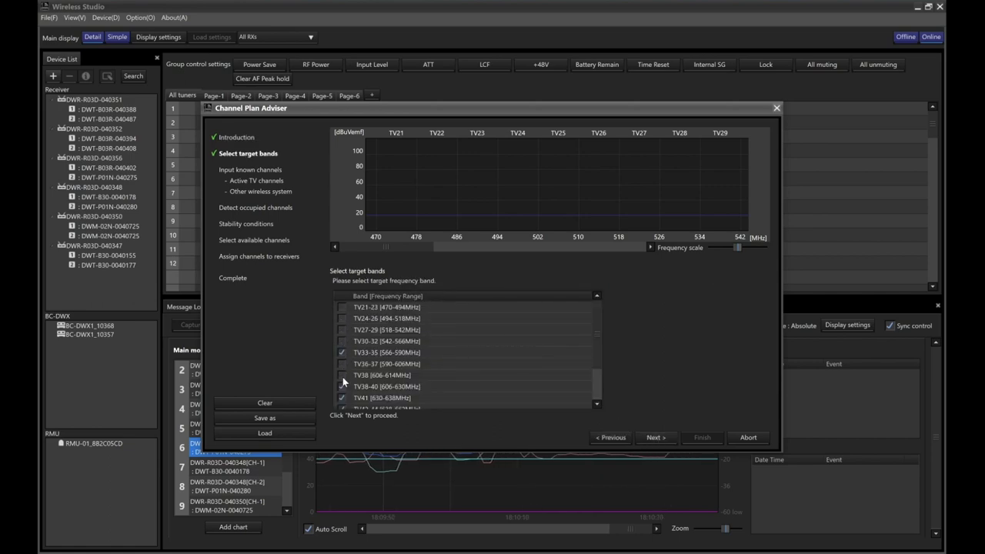
Target TV33-35, mark TV34 active, and avoid 566.750 and 567.750 MHz
{"action": "scroll", "scroll_direction": "down", "scroll_amount": 3}
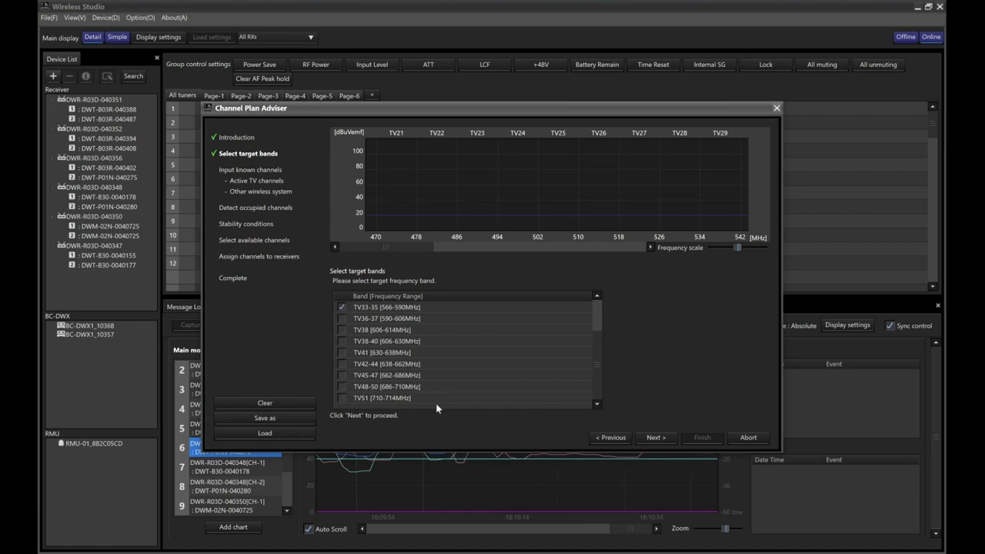
{"action": "left_click", "coordinate": [655, 437]}
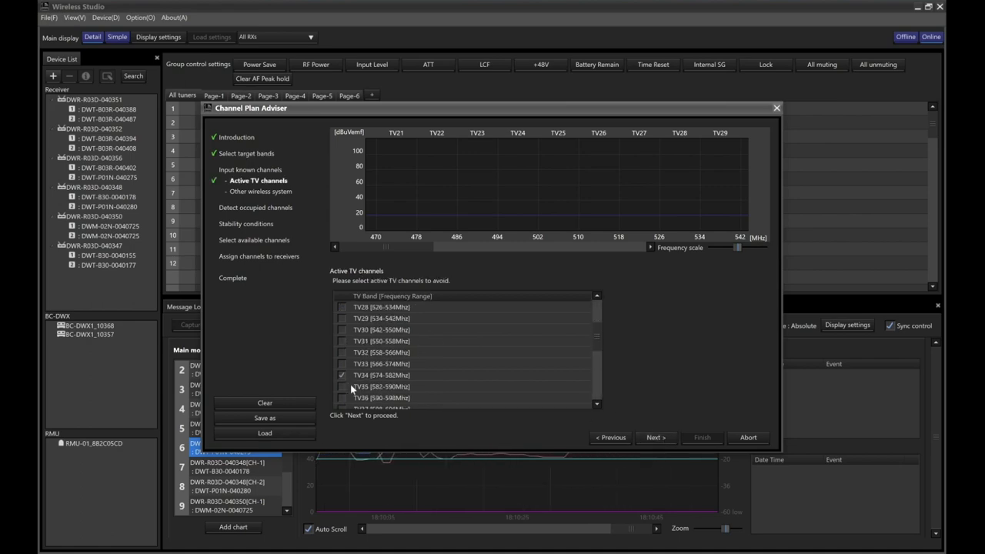
{"action": "left_click", "coordinate": [655, 437]}
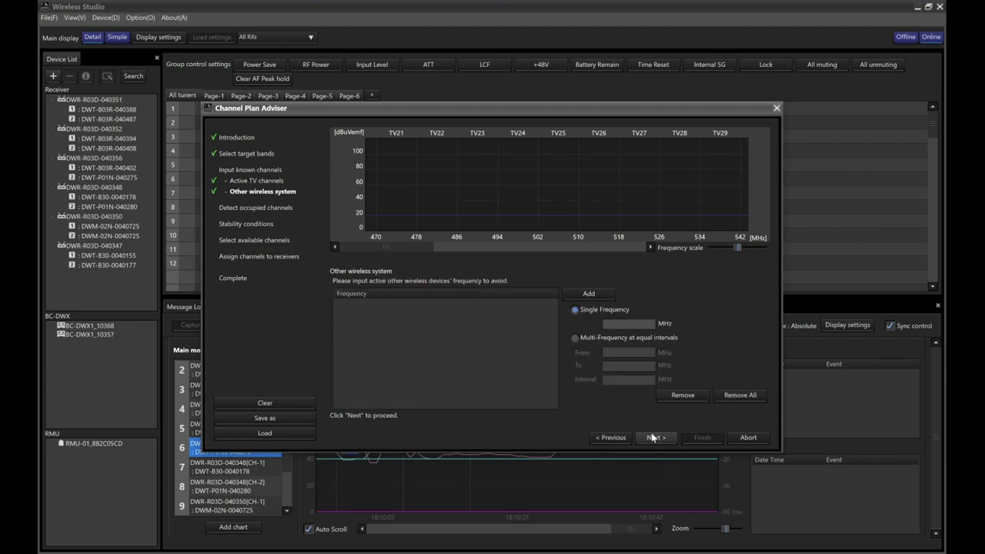
{"action": "type", "text": "566.745"}
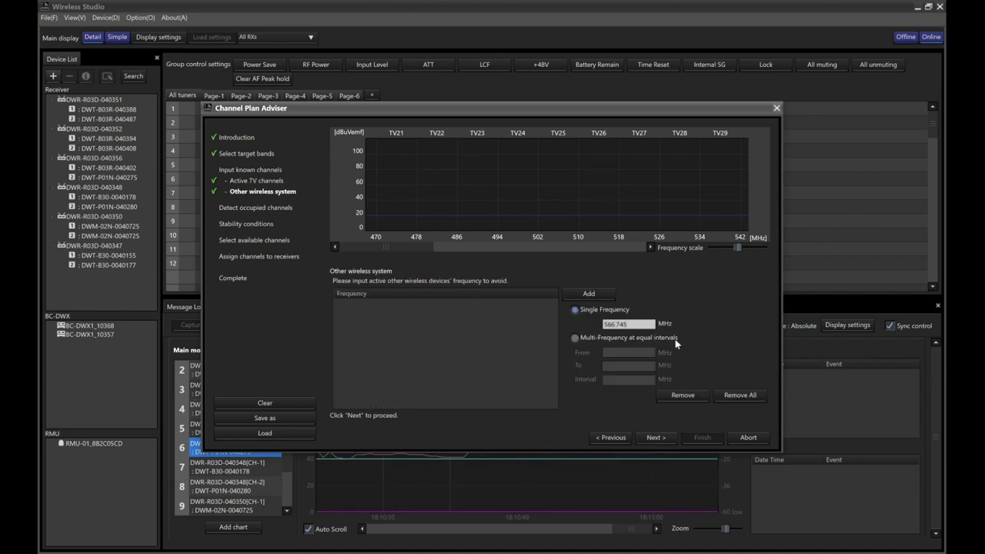
{"action": "left_click", "coordinate": [589, 294]}
{"action": "type", "text": "56.750"}
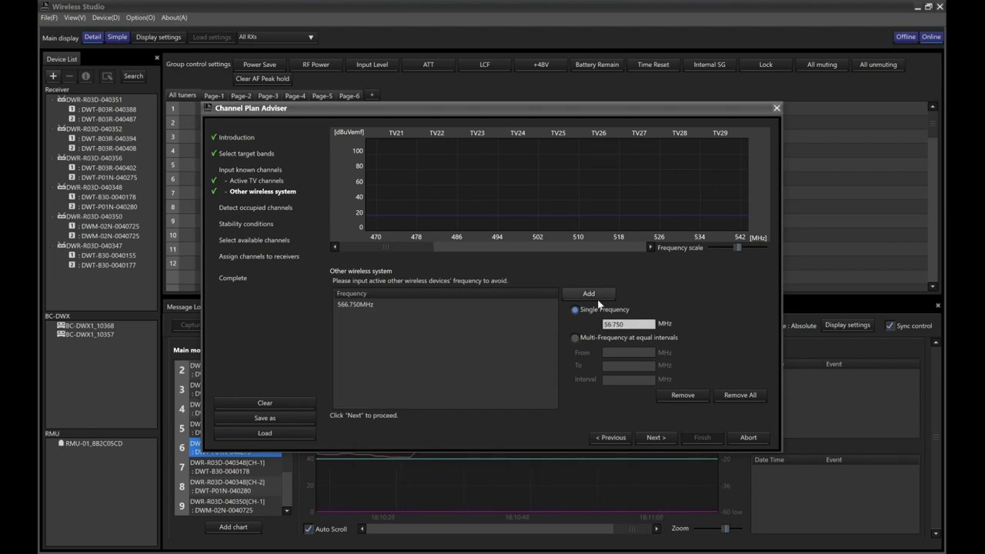
{"action": "left_click", "coordinate": [589, 294]}
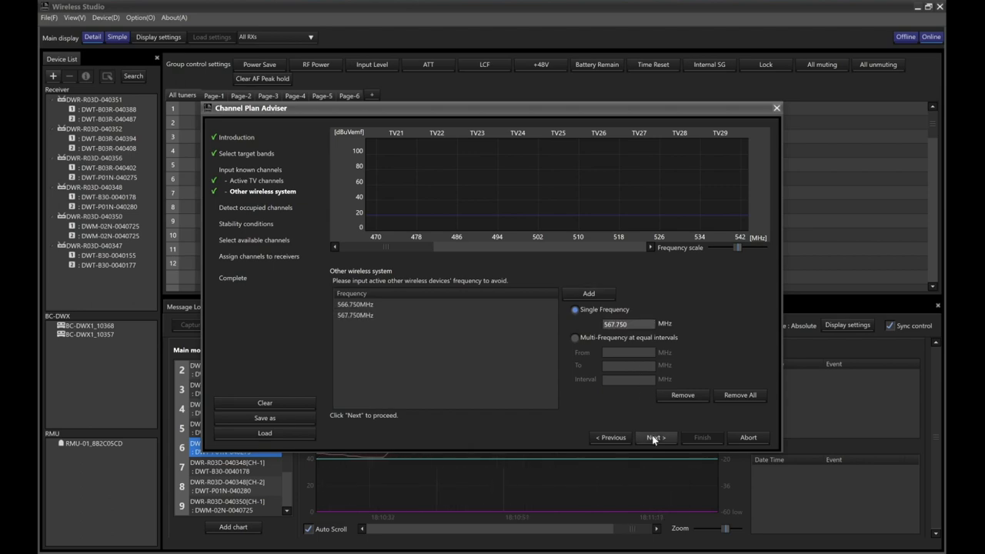
Scan for occupied channels with transmitters put to sleep during the scan
{"action": "left_click", "coordinate": [655, 437]}
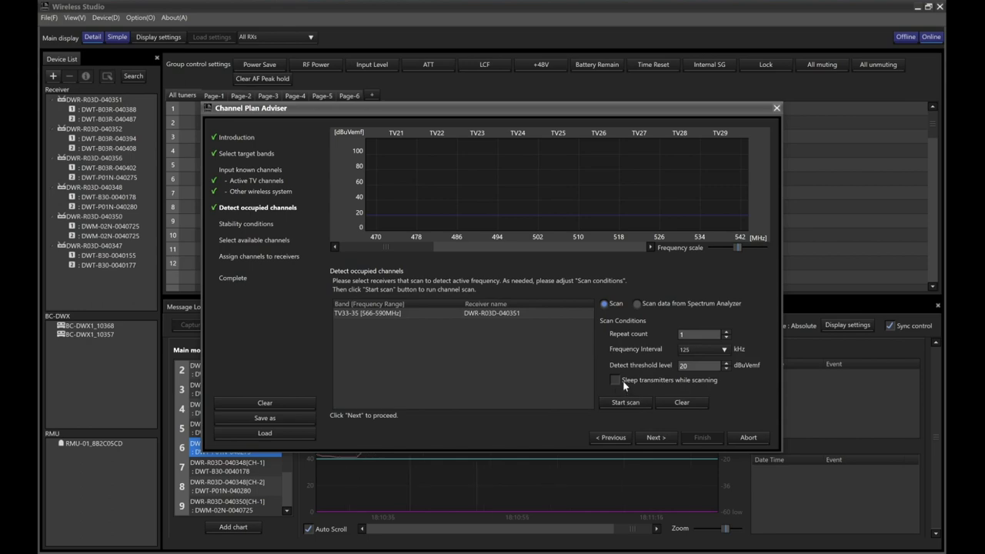
{"action": "left_click", "coordinate": [615, 381]}
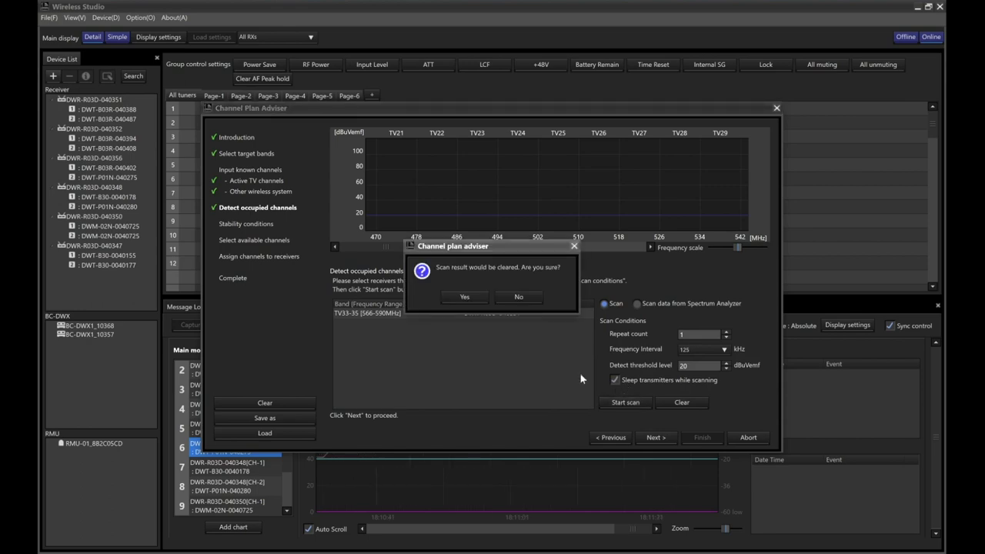
{"action": "left_click", "coordinate": [464, 297]}
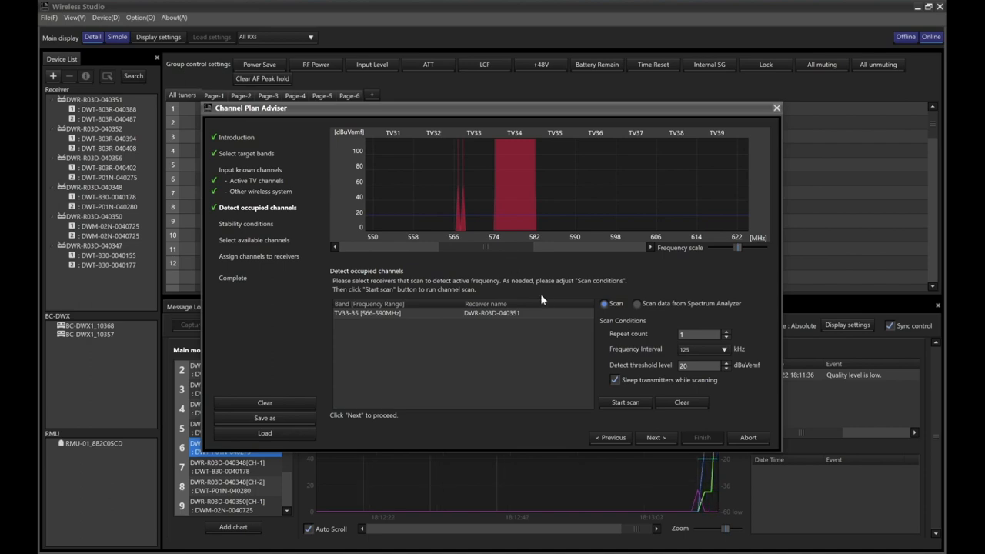
Accept stability and Sony preset standard settings, then apply the D6 plan to all tuners
{"action": "left_click", "coordinate": [655, 437]}
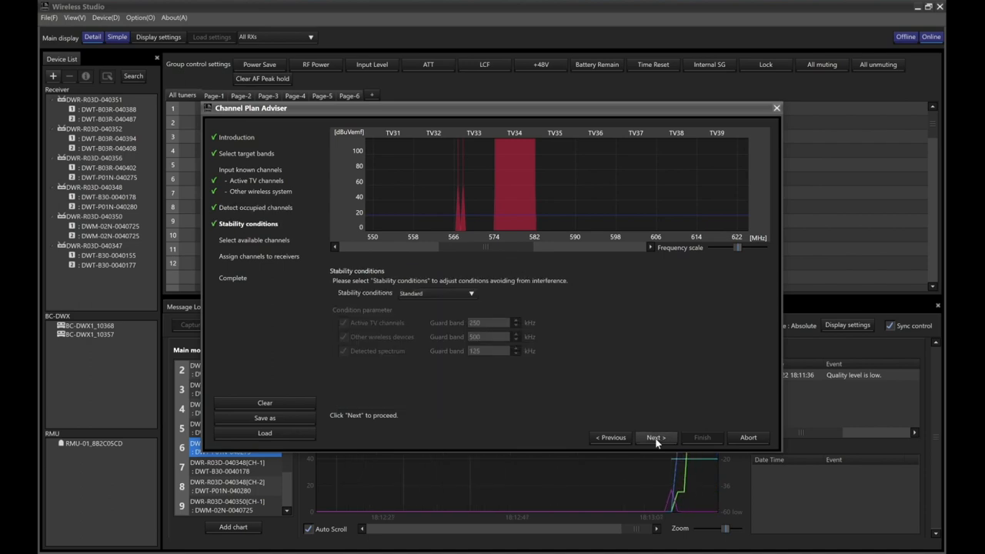
{"action": "left_click", "coordinate": [653, 437]}
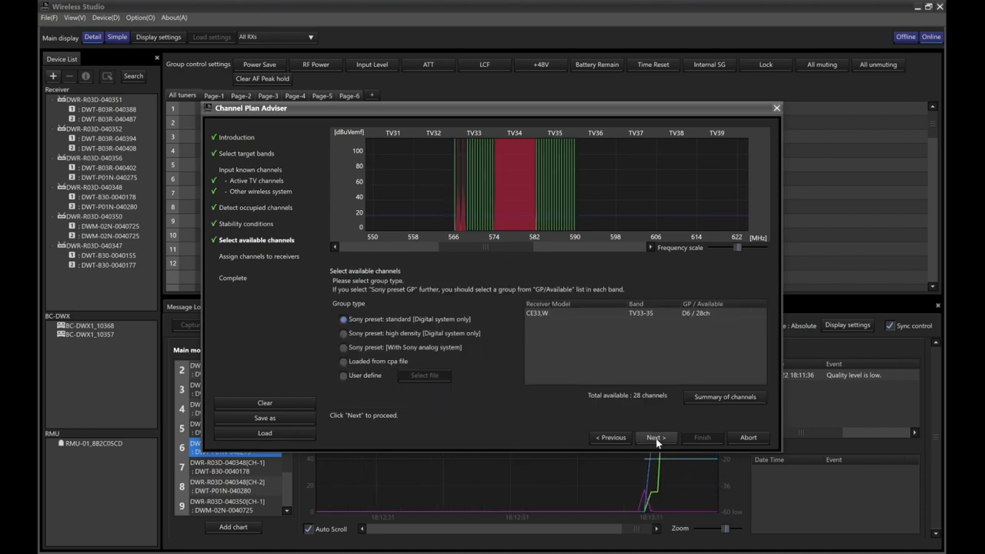
{"action": "left_click", "coordinate": [655, 437]}
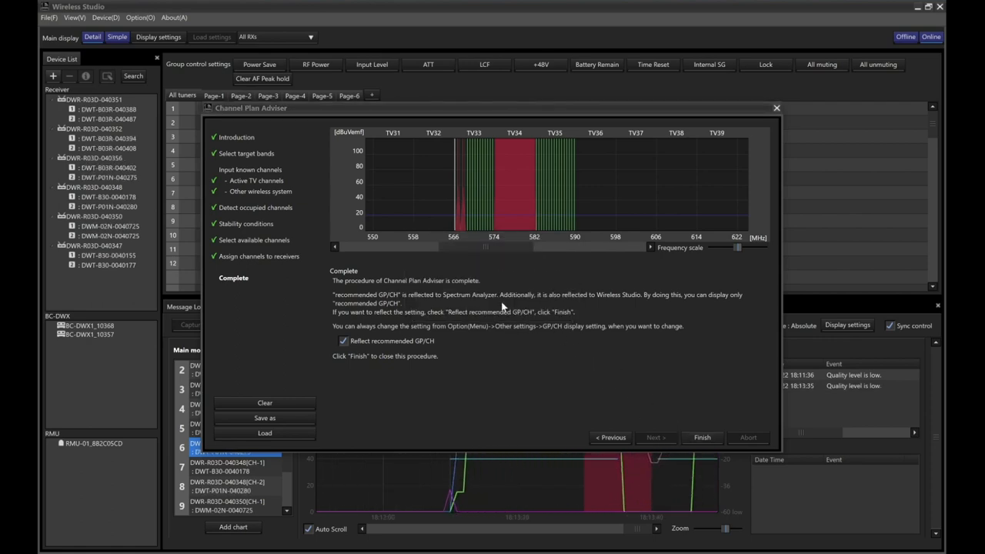
{"action": "left_click", "coordinate": [701, 437]}
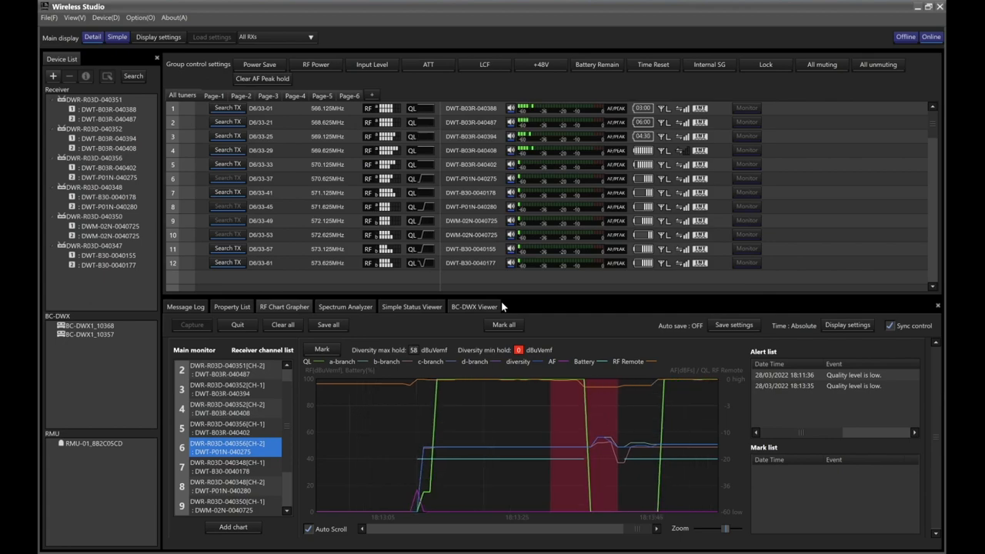